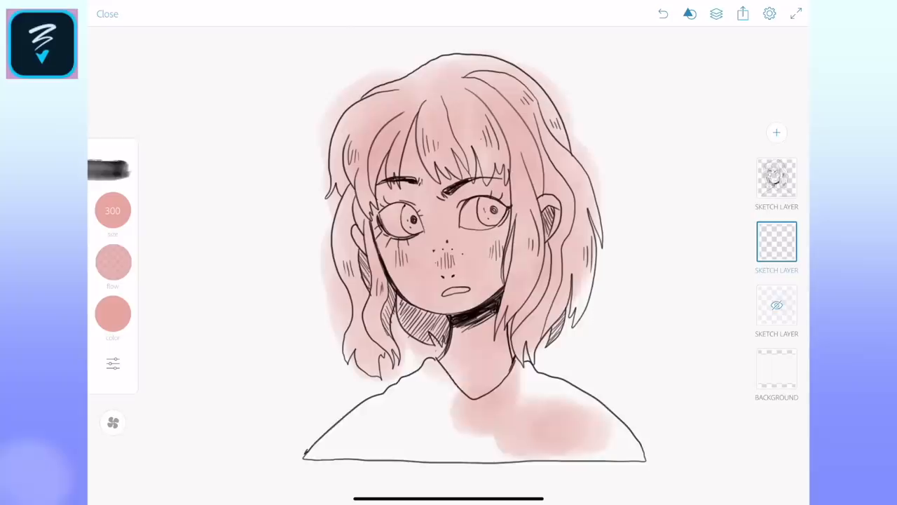
Continue past the sign-in welcome and dismiss the Premium features notice to reach a blank document.
left_click(107, 14)
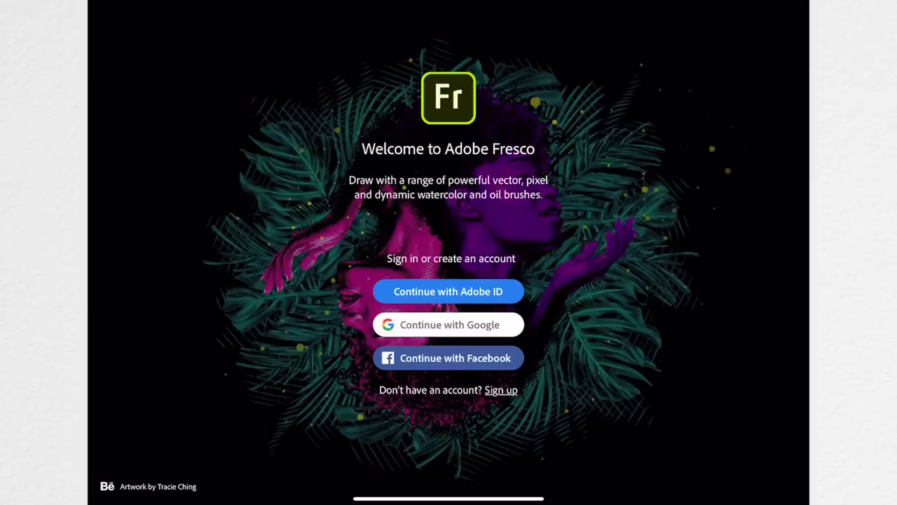
left_click(449, 290)
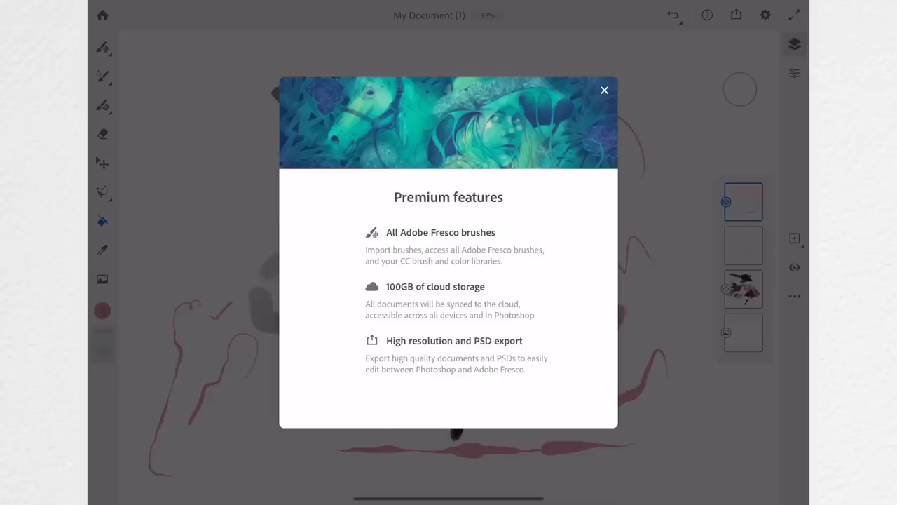
left_click(604, 89)
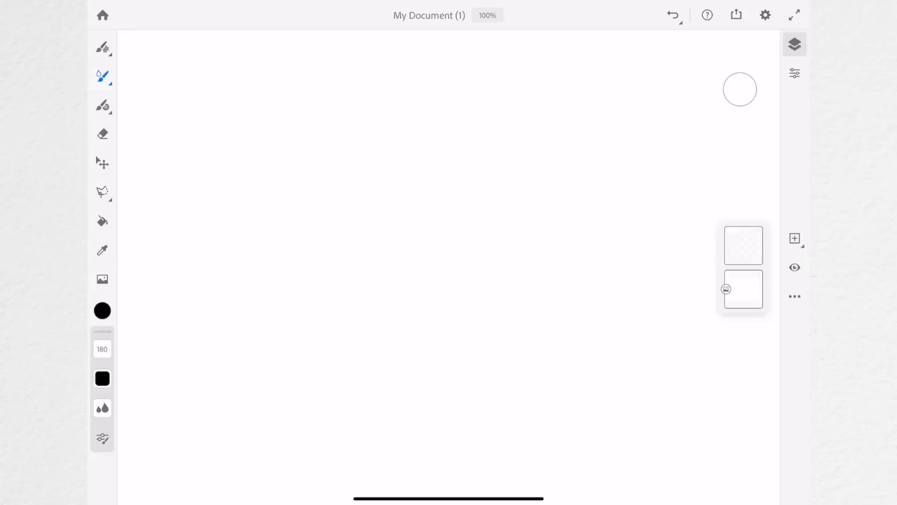
Paint soft grey blotches, then scribble a black zigzag and thin dark test lines across them.
left_click_drag(350, 259, 477, 211)
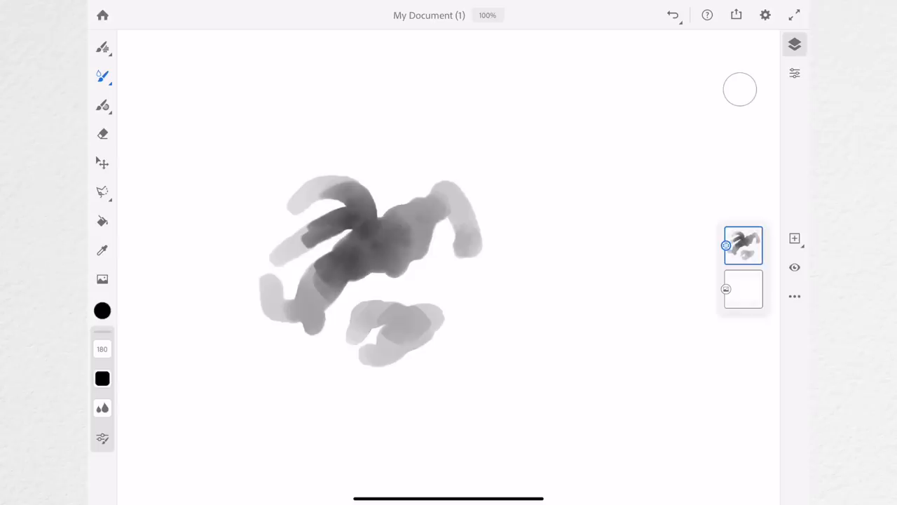
left_click_drag(297, 162, 353, 123)
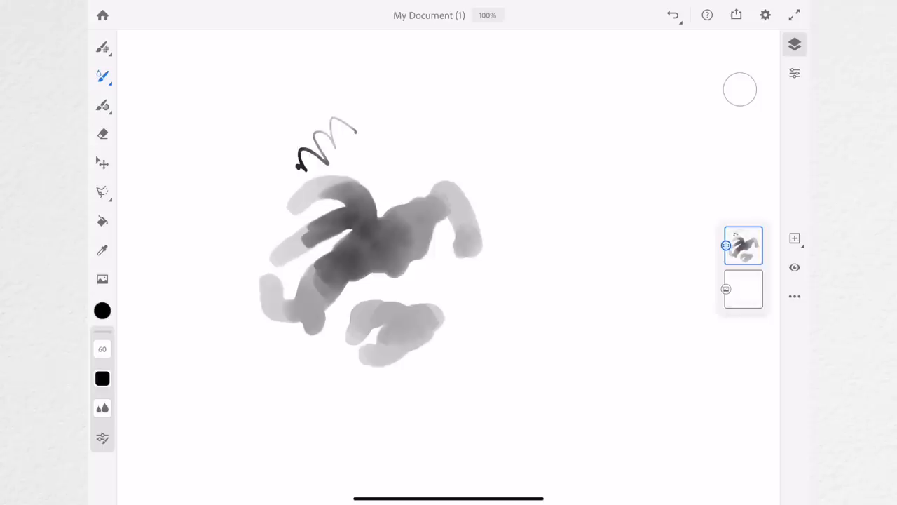
left_click_drag(344, 161, 358, 316)
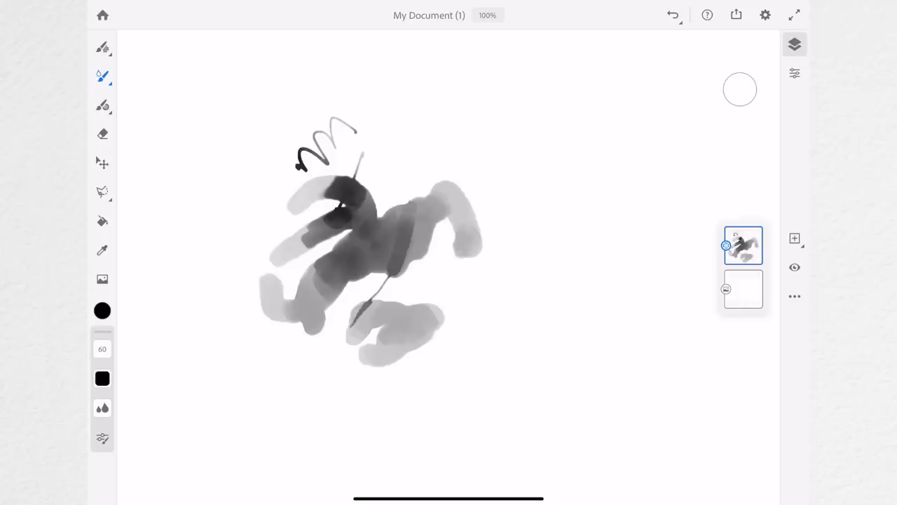
left_click_drag(414, 161, 549, 152)
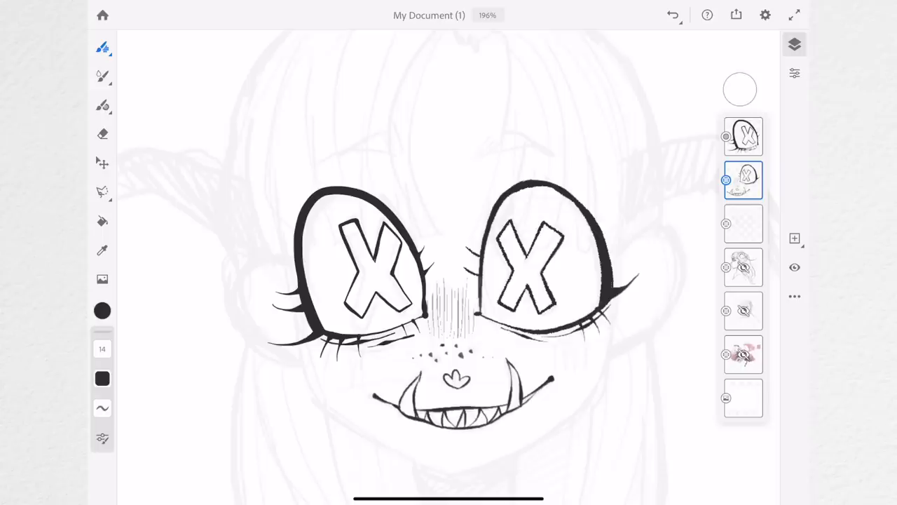
Ink the X-eyed face, toothy grin, hair and long curved horns over the sketch layer.
scroll("down", 3)
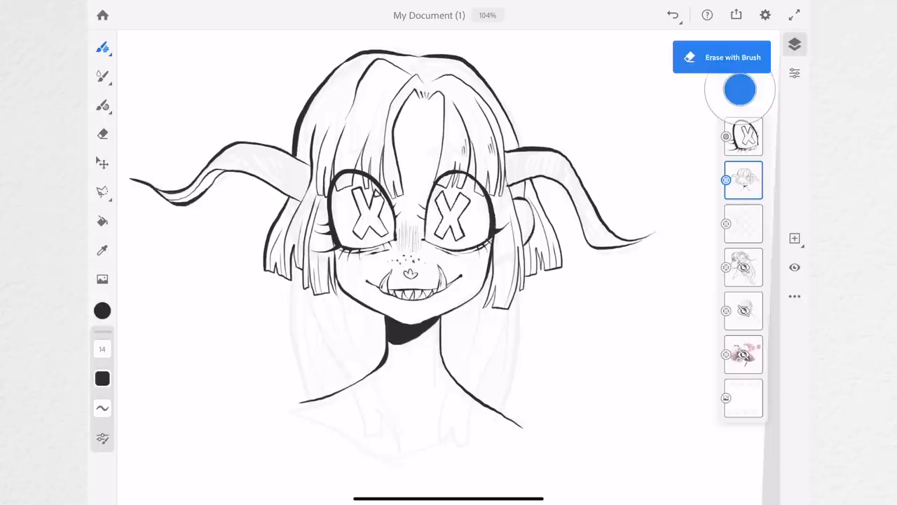
left_click(102, 194)
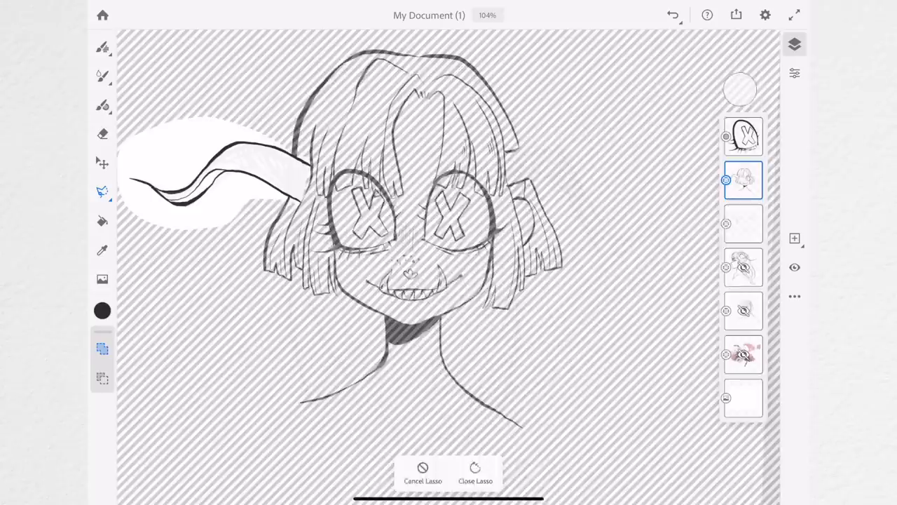
Lasso the left horn and bring up App Settings with toolbar-side and colour-theme options.
left_click(476, 471)
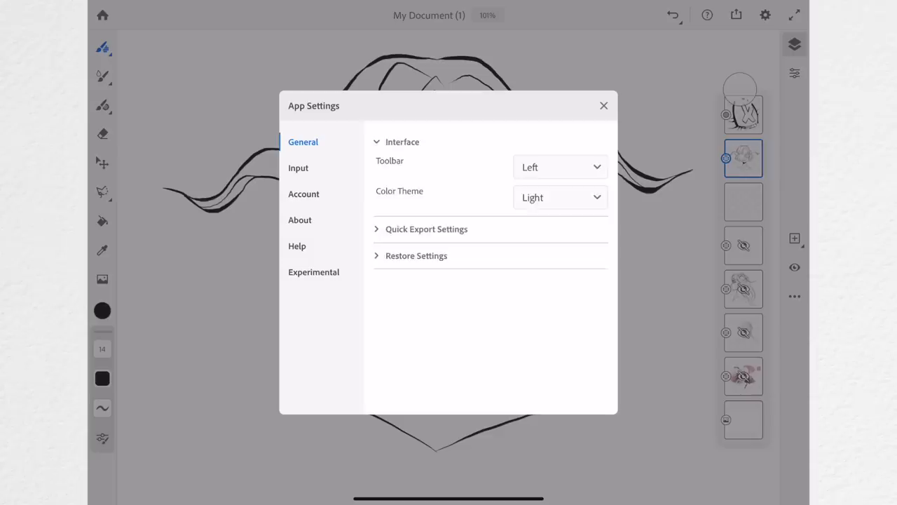
Close App Settings and paint green skin, red X eyes and blush on a layer under the inks.
left_click(603, 105)
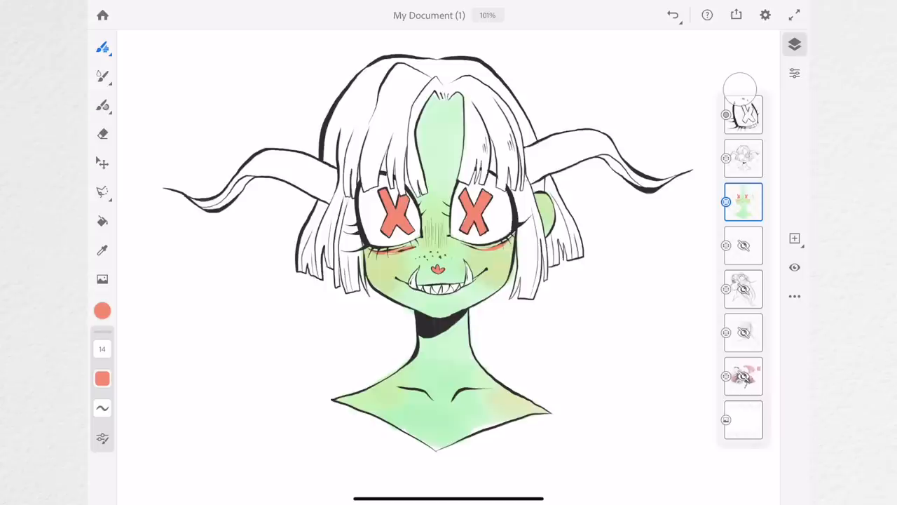
left_click(102, 133)
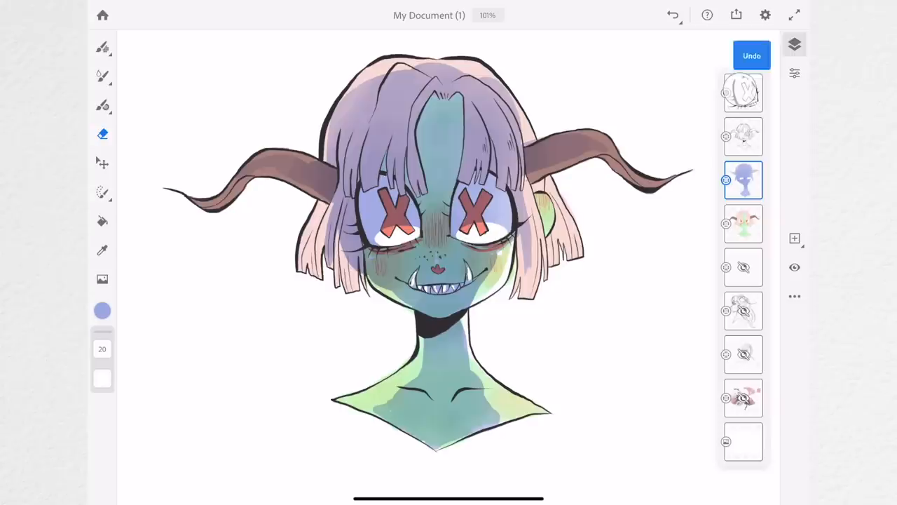
Finish the Fresco painting with pink hair, blue-green skin and red X eyes.
left_click(752, 55)
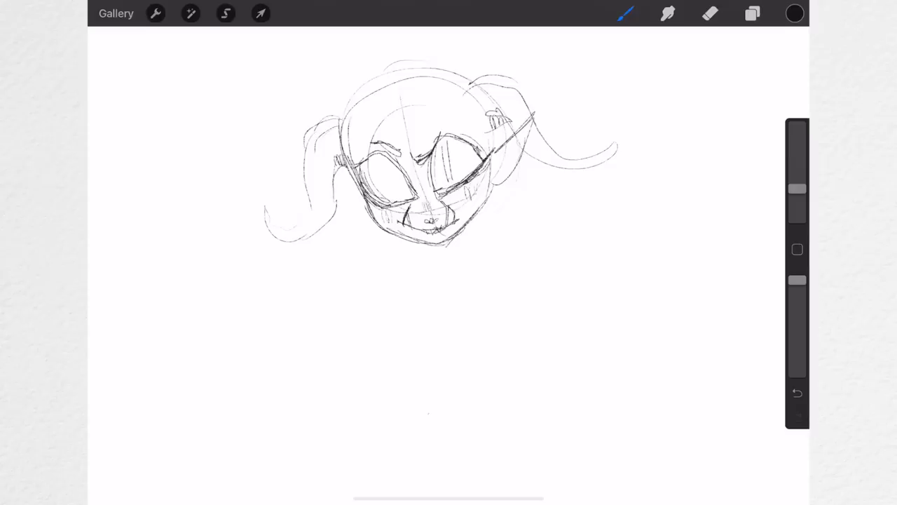
Sketch a rough pencil head with big eyes and curling horns using the Sketching pencil.
left_click(261, 14)
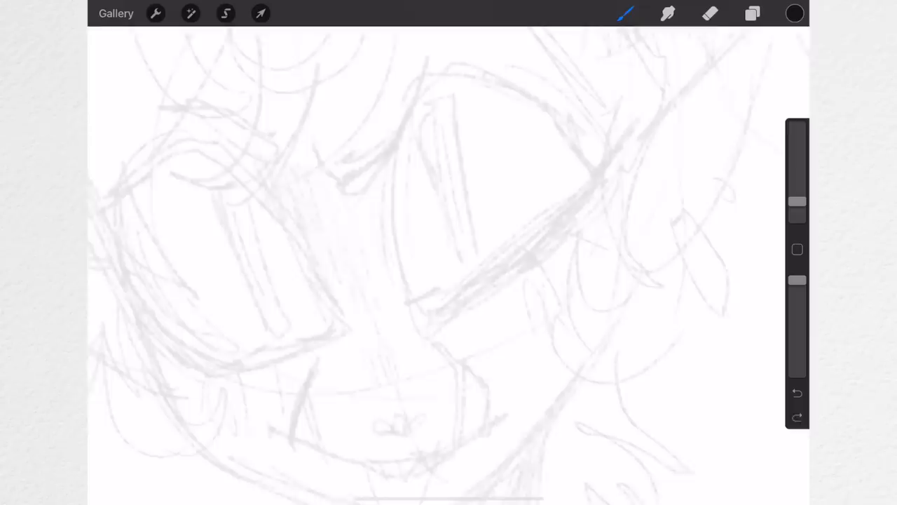
Zoom into the face and add construction lines for the eyes and features.
left_click_drag(393, 329, 420, 448)
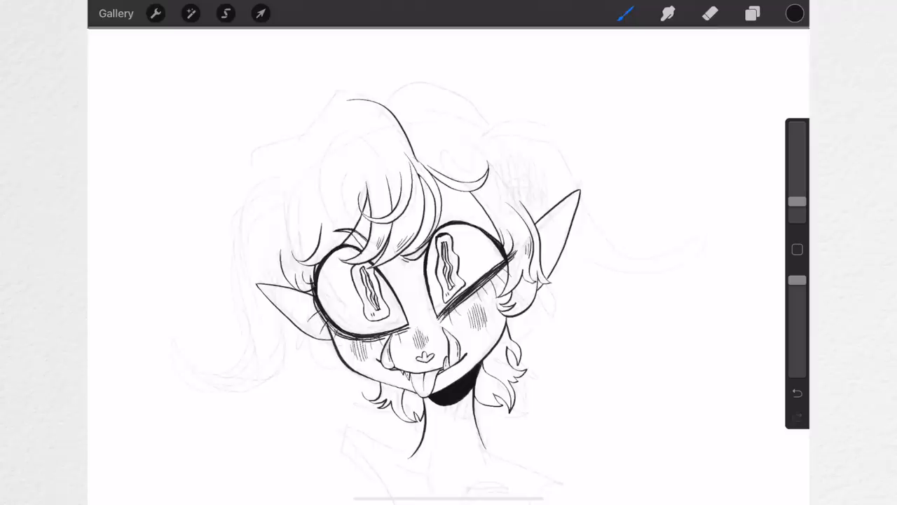
Trace clean black line art of the face, hair, ears and cheeks on a new inking layer.
left_click(625, 14)
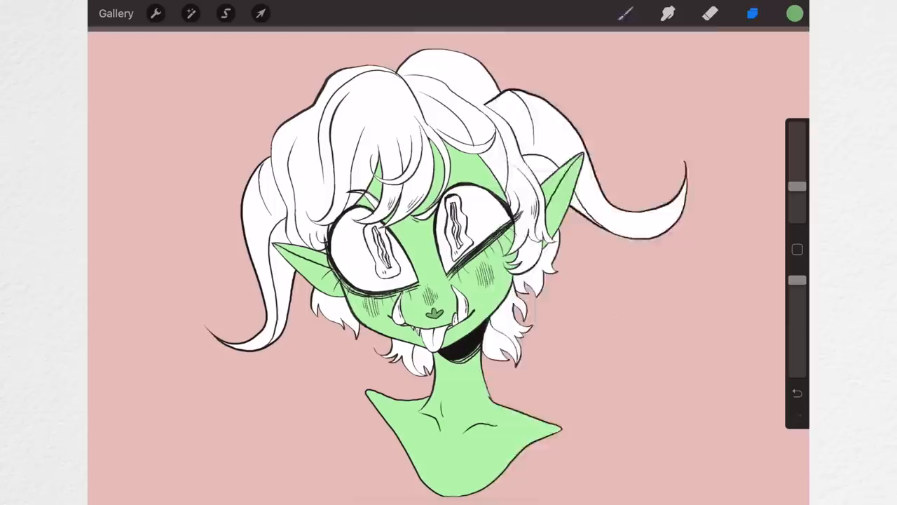
Shade the green skin with the Painting > Jagged Brush, then blend the shading softly.
left_click(665, 13)
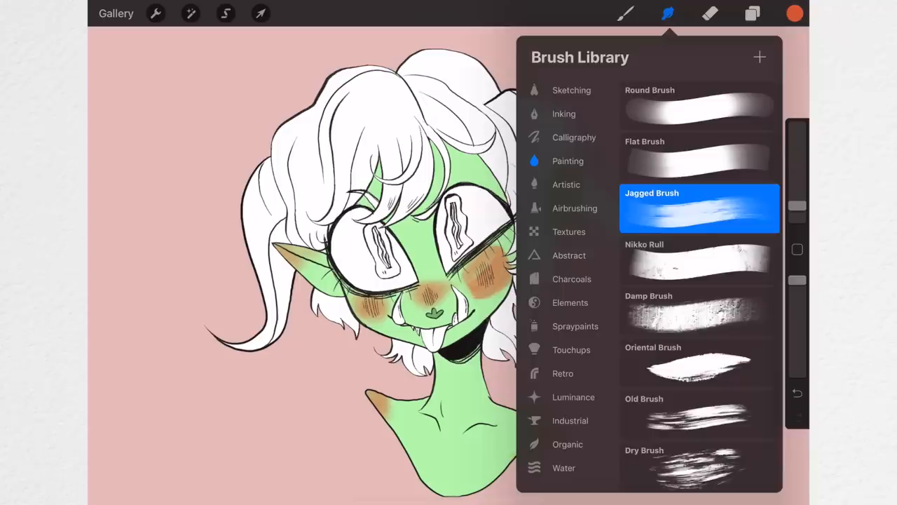
left_click(666, 13)
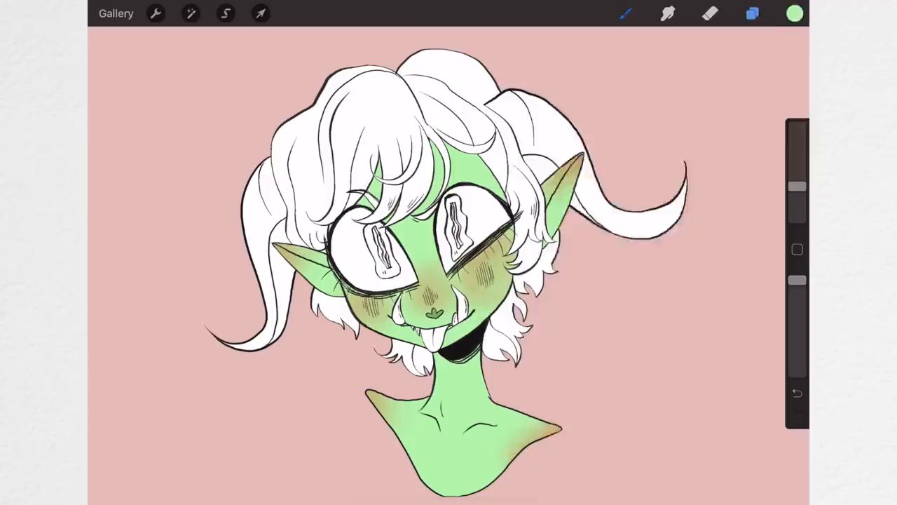
left_click(668, 14)
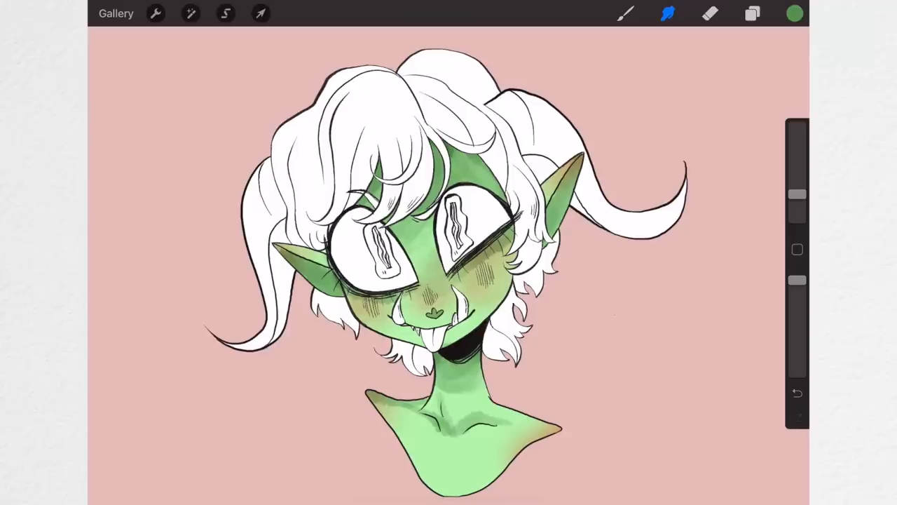
Blend the skin shading into the green and select Layer 9 in the Layers panel.
left_click(752, 13)
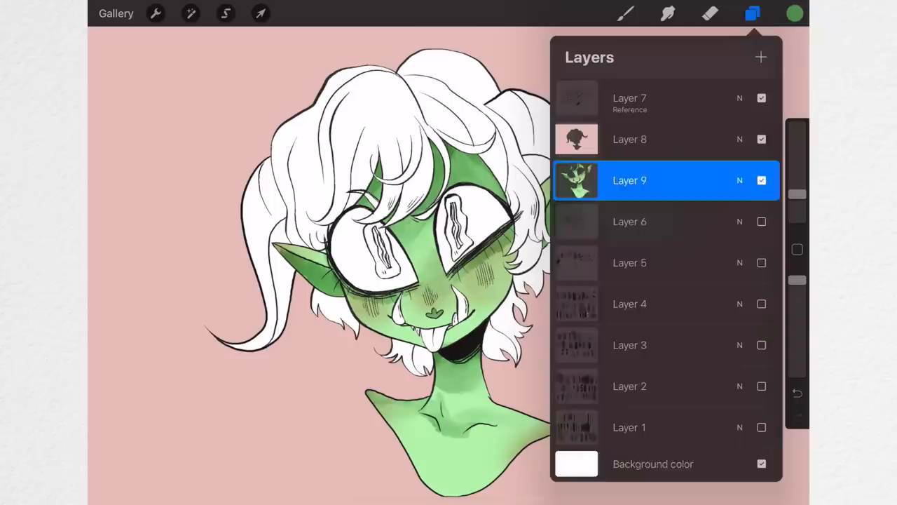
left_click(753, 14)
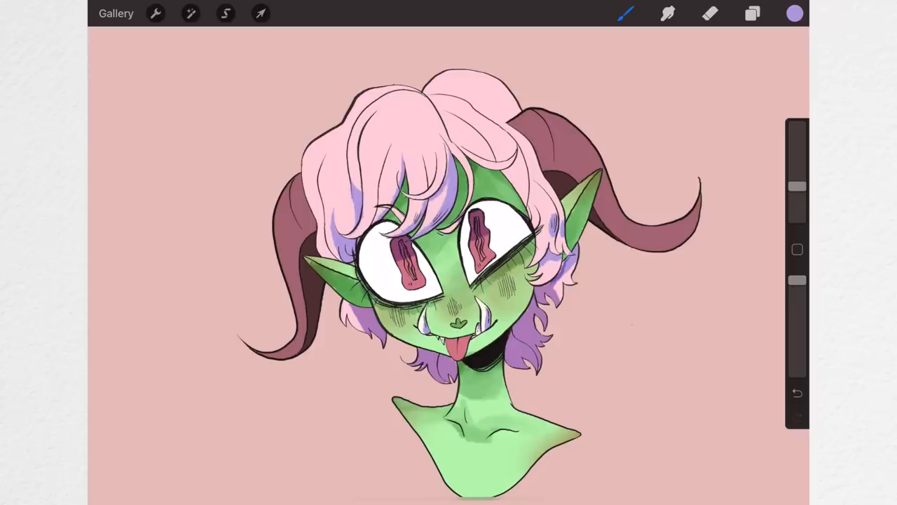
Colour the hair pink and lavender, horns maroon, eyes red, then bring up the colour picker.
left_click(792, 14)
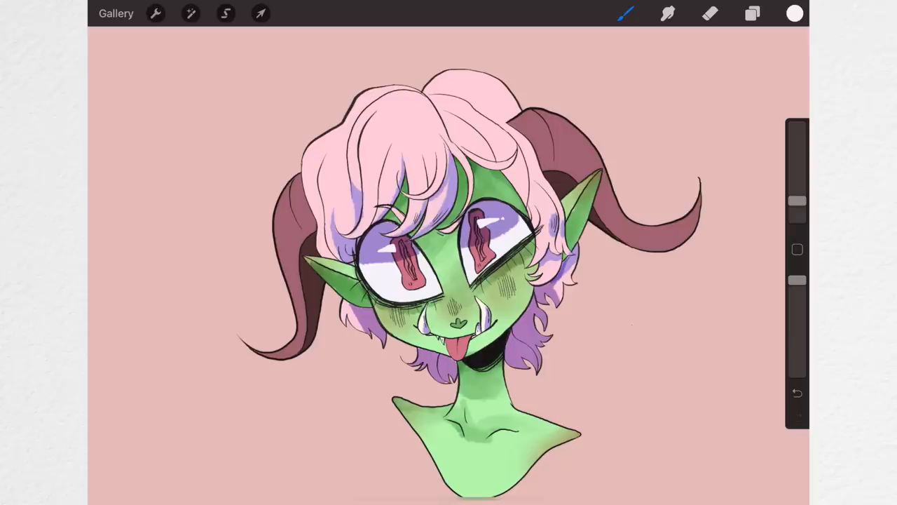
left_click(792, 11)
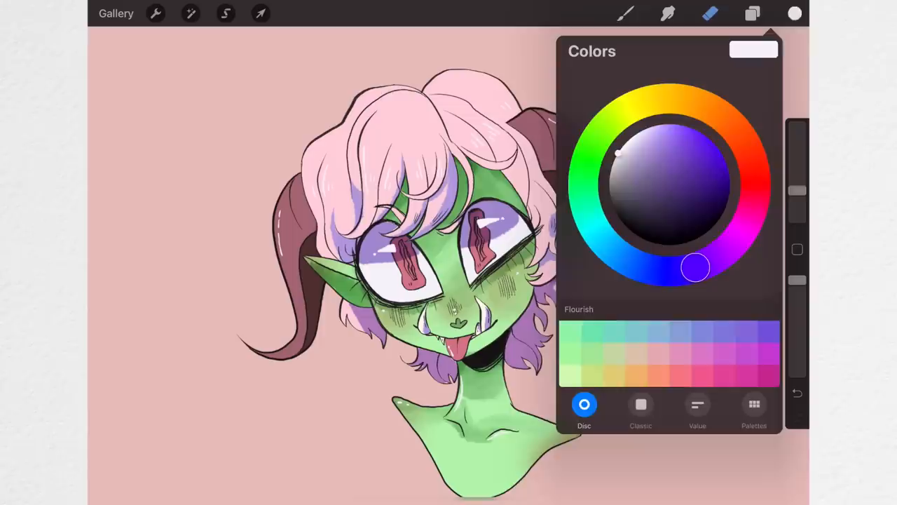